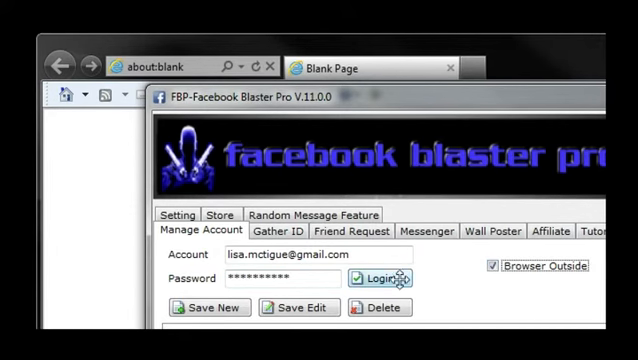
Log in with the saved Facebook account from Manage Account
{"action": "left_click", "coordinate": [384, 276]}
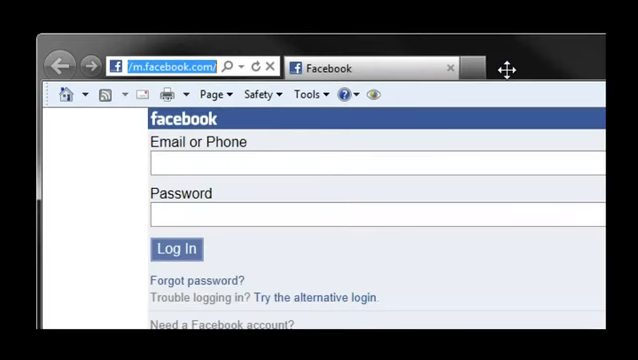
Sign in to Facebook and view the 'HI!' timeline post from the notifications
{"action": "left_click", "coordinate": [176, 250]}
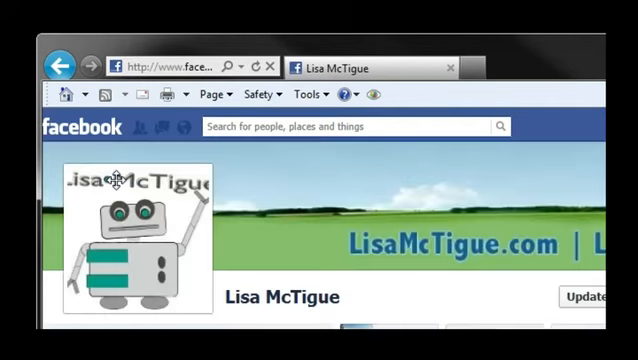
{"action": "scroll", "scroll_direction": "up", "scroll_amount": 3}
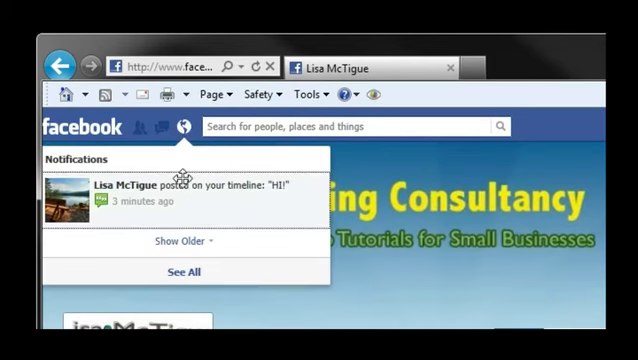
{"action": "left_click", "coordinate": [180, 188]}
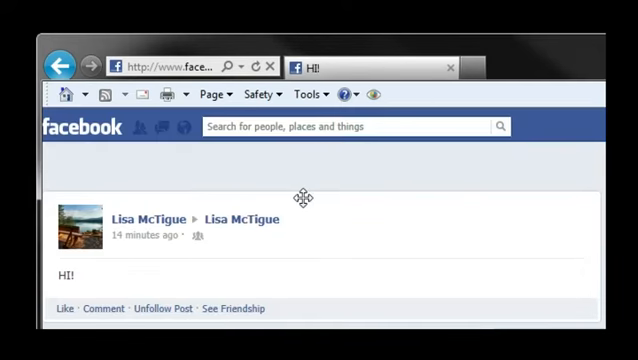
{"action": "left_click", "coordinate": [300, 198]}
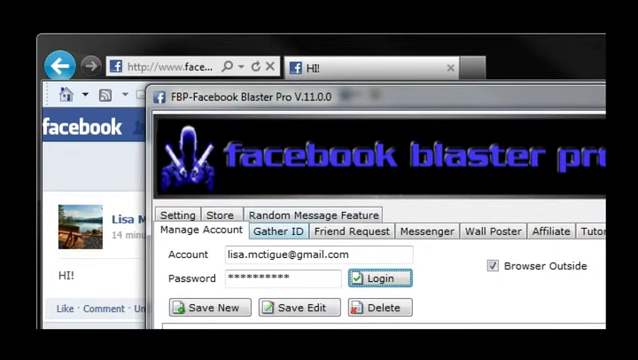
{"action": "left_click", "coordinate": [280, 232]}
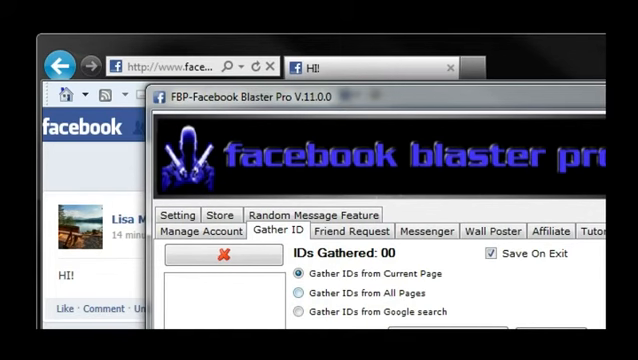
{"action": "left_click", "coordinate": [194, 232]}
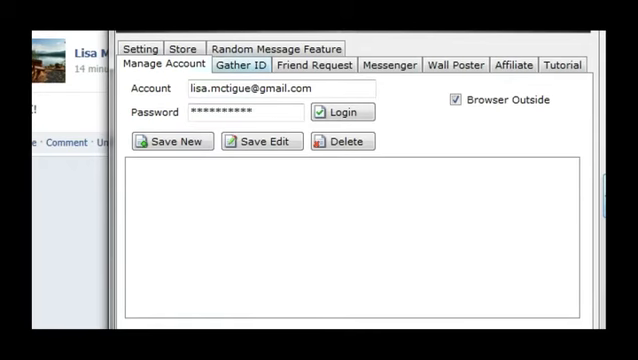
{"action": "left_click", "coordinate": [238, 64]}
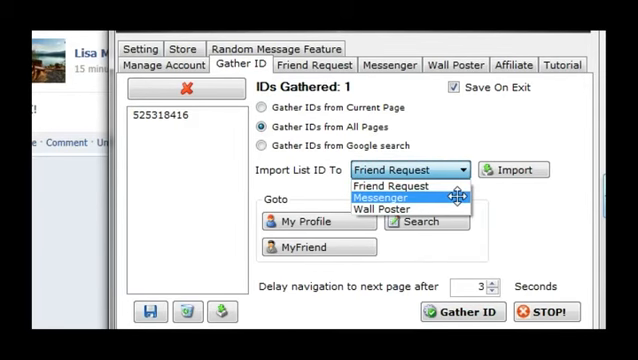
{"action": "mouse_move", "coordinate": [390, 208]}
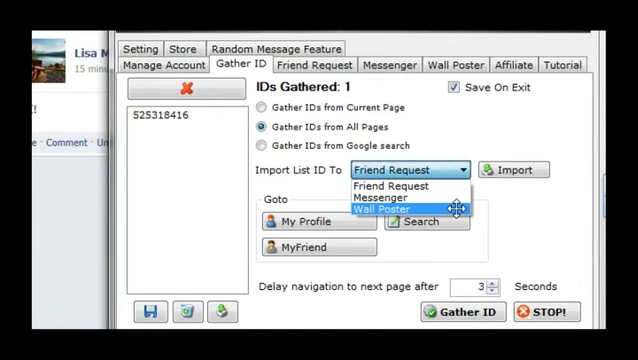
{"action": "mouse_move", "coordinate": [400, 184]}
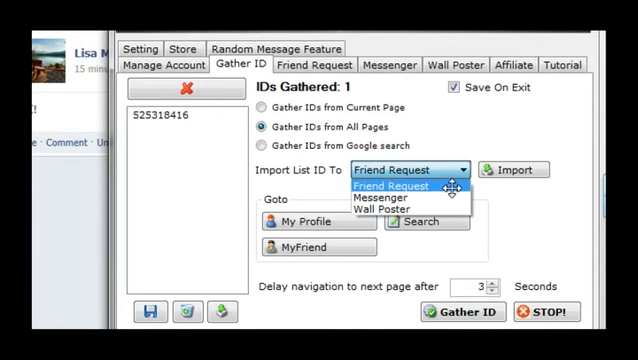
Import the gathered ID into the Friend Request list
{"action": "left_click", "coordinate": [408, 184]}
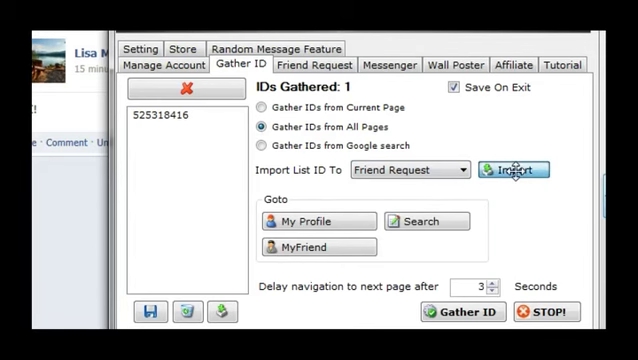
{"action": "left_click", "coordinate": [388, 64]}
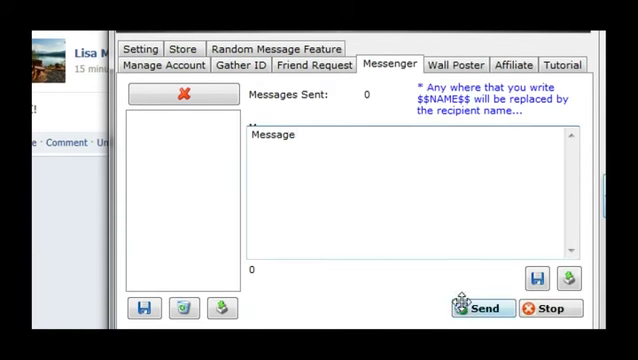
Write the Wall Poster message "Hey there!"
{"action": "left_click", "coordinate": [462, 62]}
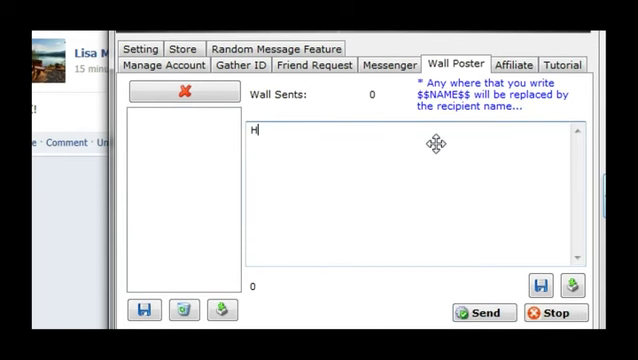
{"action": "type", "text": "ey there!"}
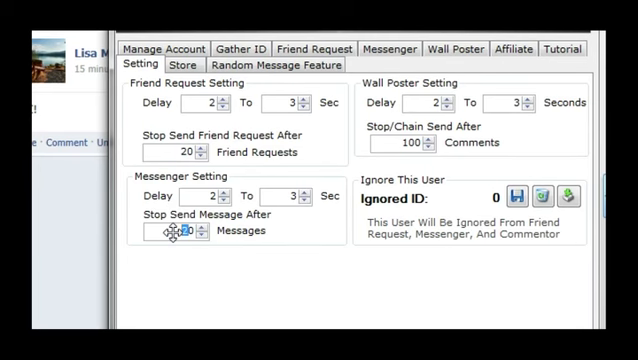
{"action": "mouse_move", "coordinate": [416, 304]}
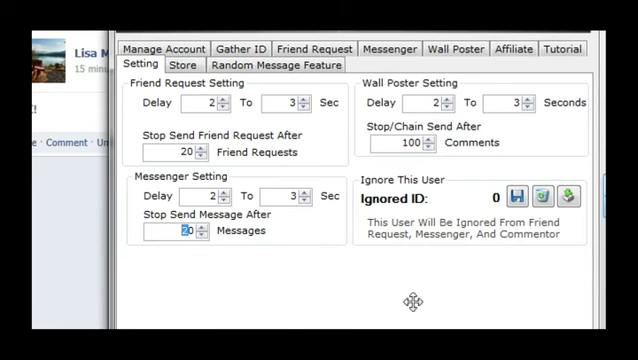